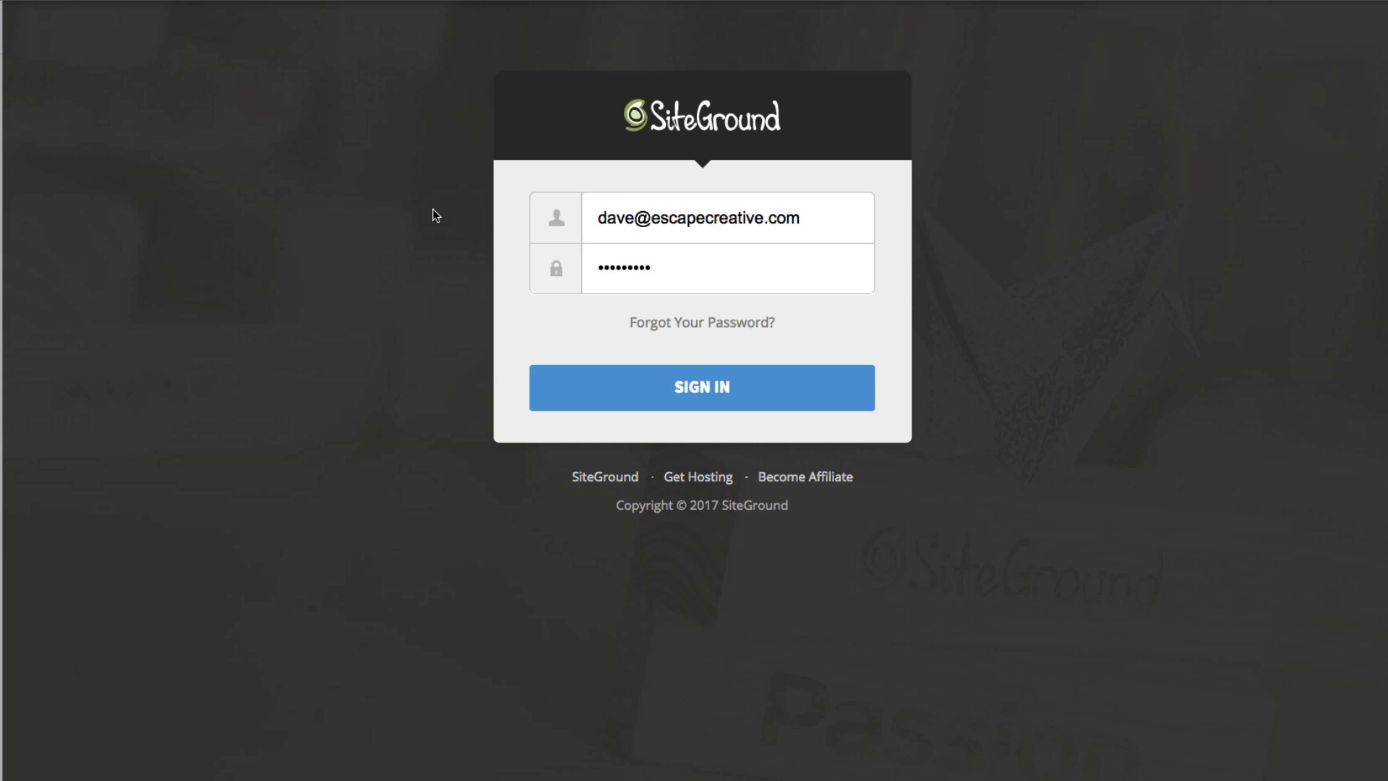
Sign in to the SiteGround client area with the account credentials.
{"action": "left_click", "coordinate": [700, 386]}
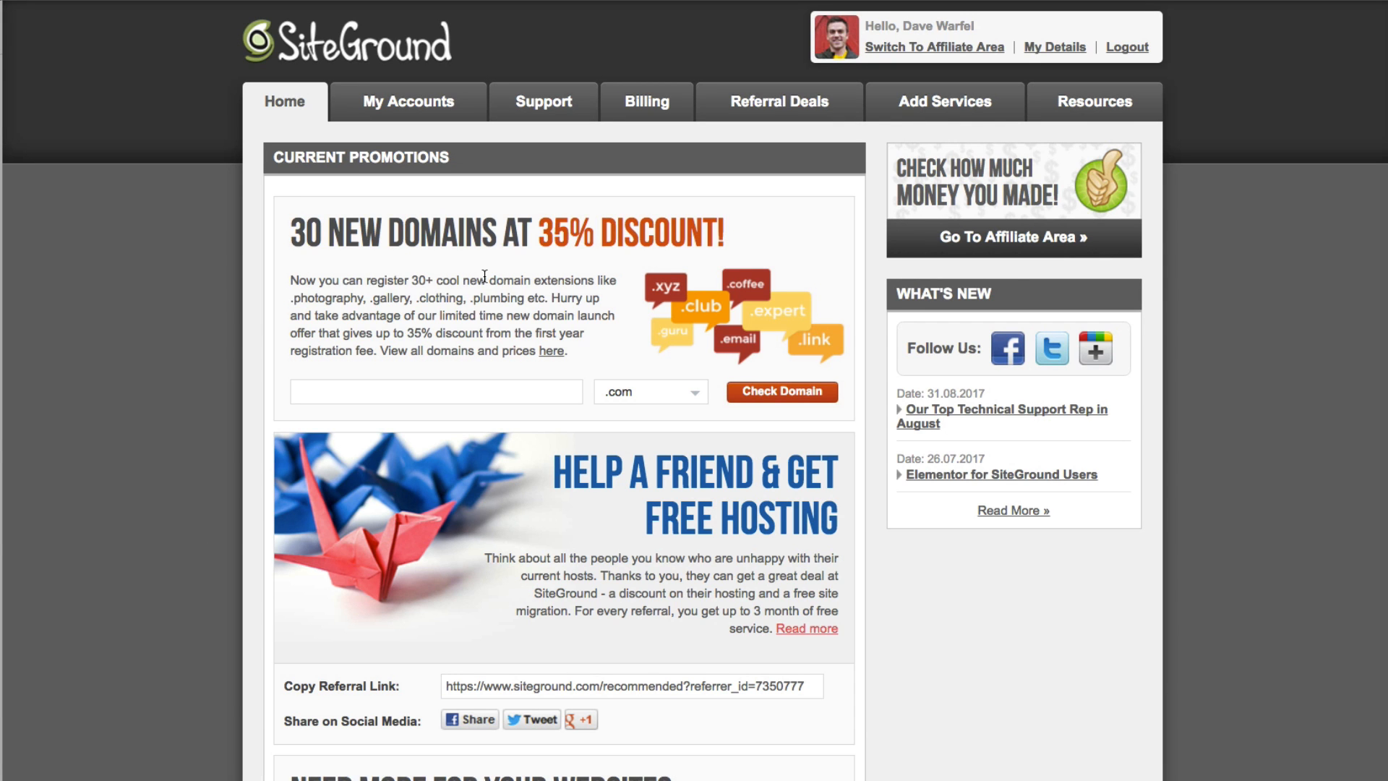
Open My Accounts to reach the analternateroute.com hosting account management page.
{"action": "left_click", "coordinate": [406, 102]}
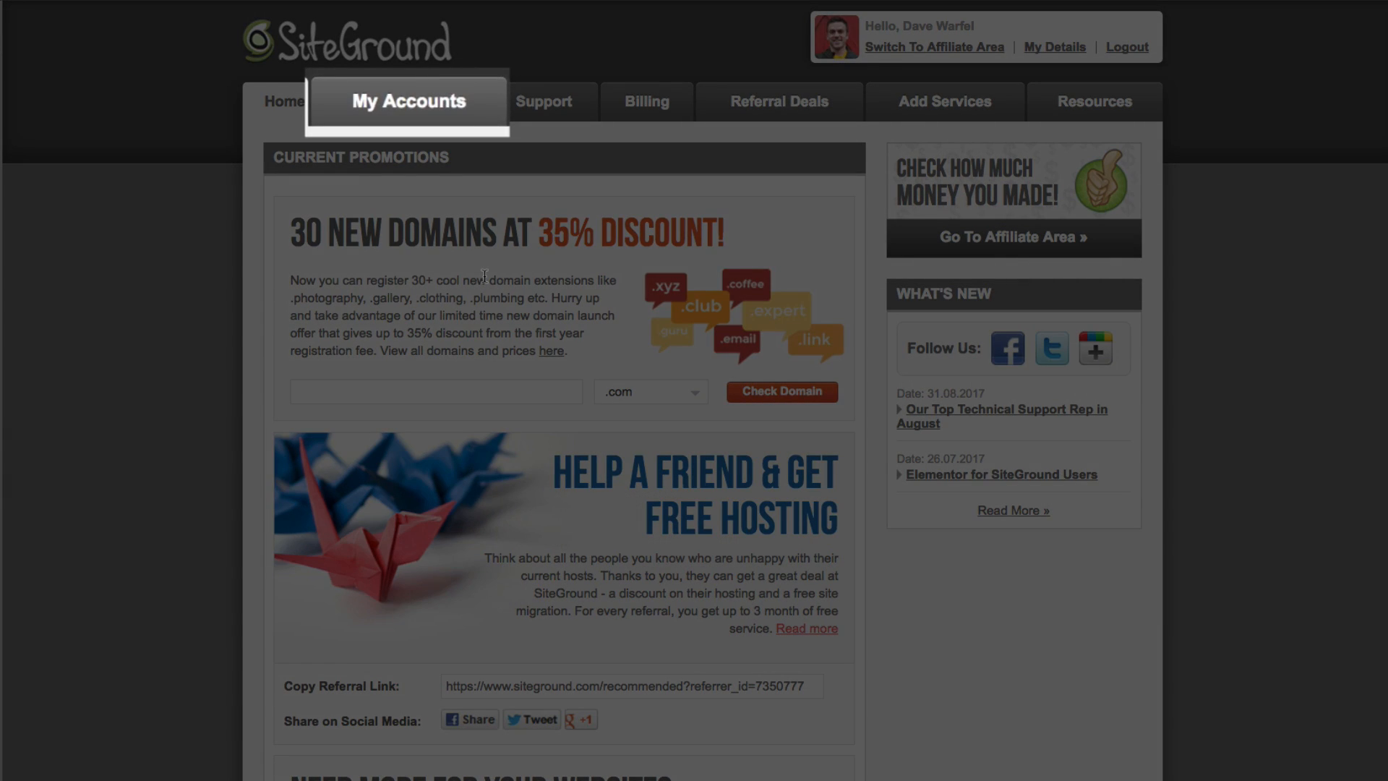
{"action": "left_click", "coordinate": [407, 101]}
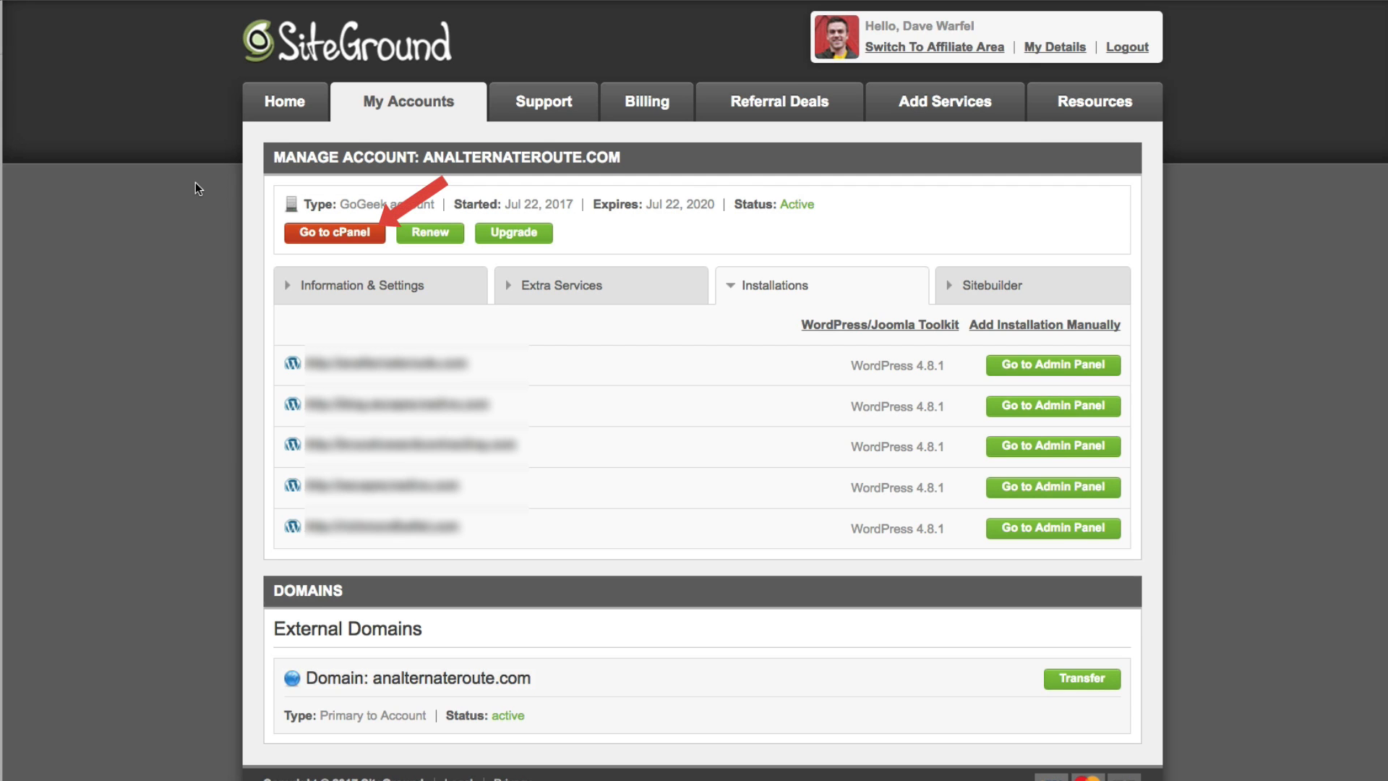
Go to cPanel and scroll down to the Security tools section.
{"action": "left_click", "coordinate": [334, 232]}
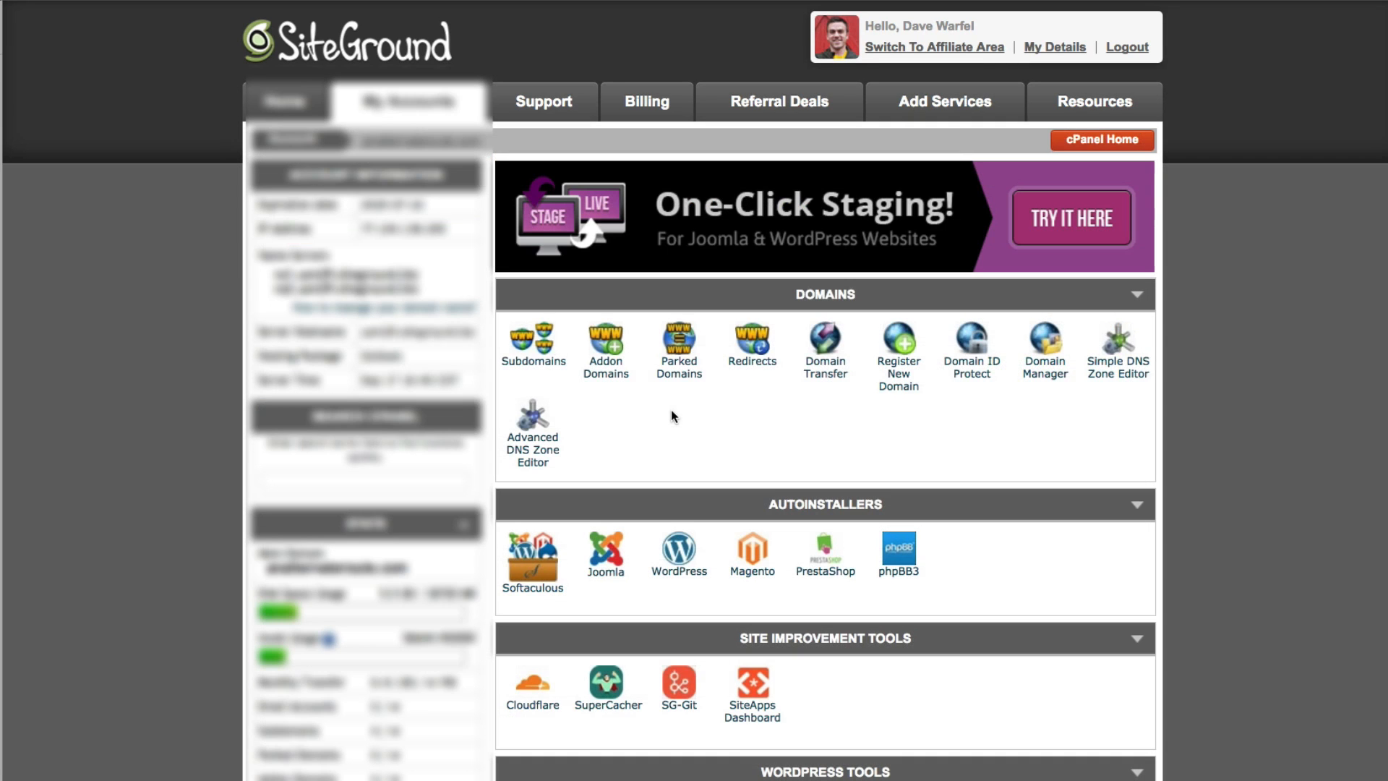
{"action": "scroll", "scroll_direction": "down", "scroll_amount": 3}
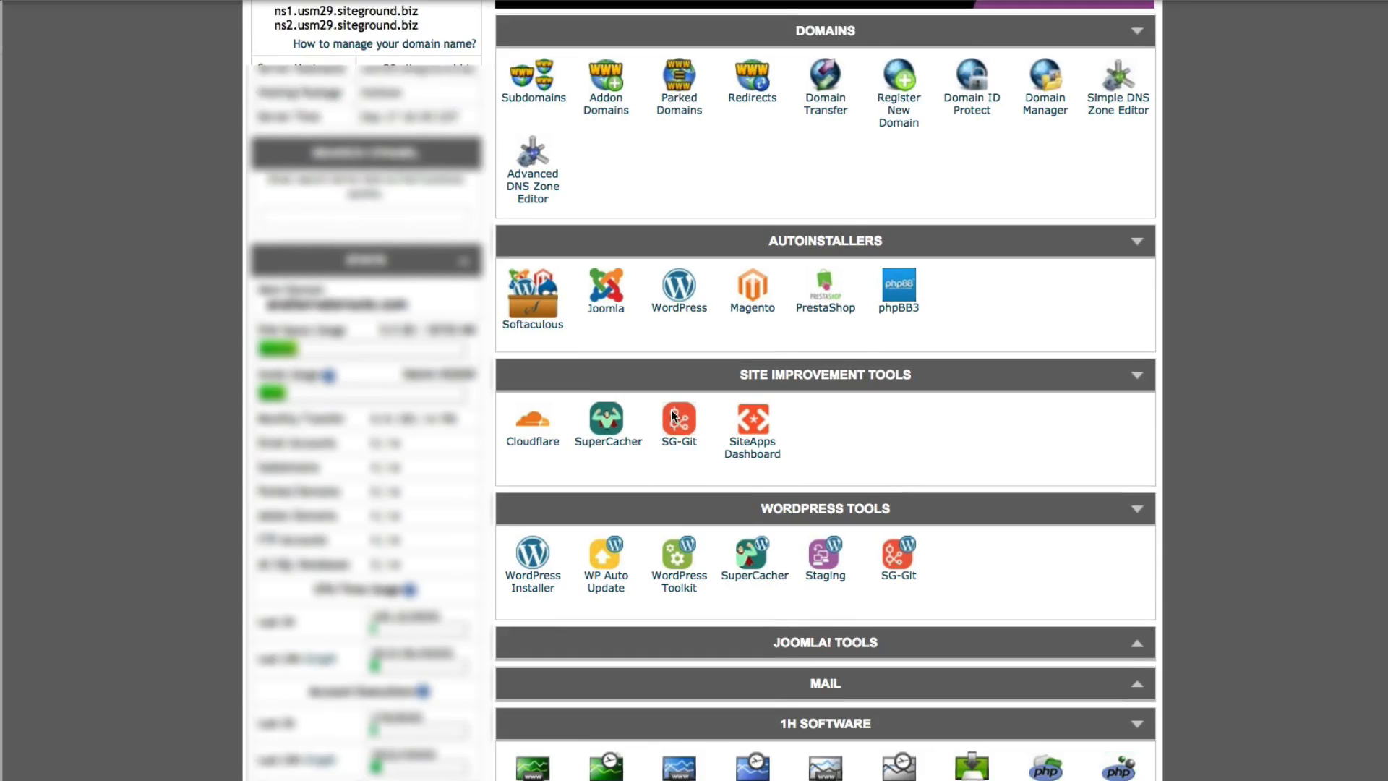
{"action": "scroll", "scroll_direction": "down", "scroll_amount": 3}
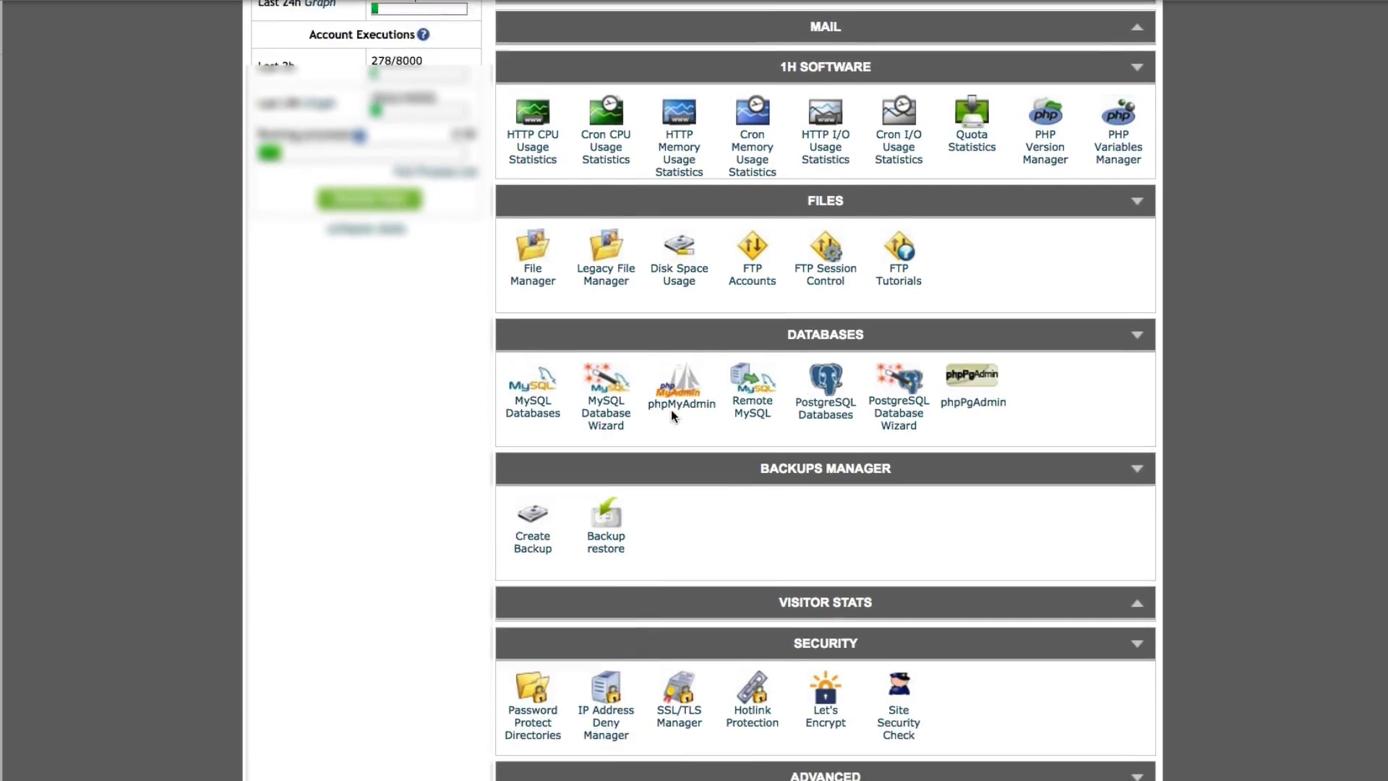
{"action": "scroll", "scroll_direction": "down", "scroll_amount": 3}
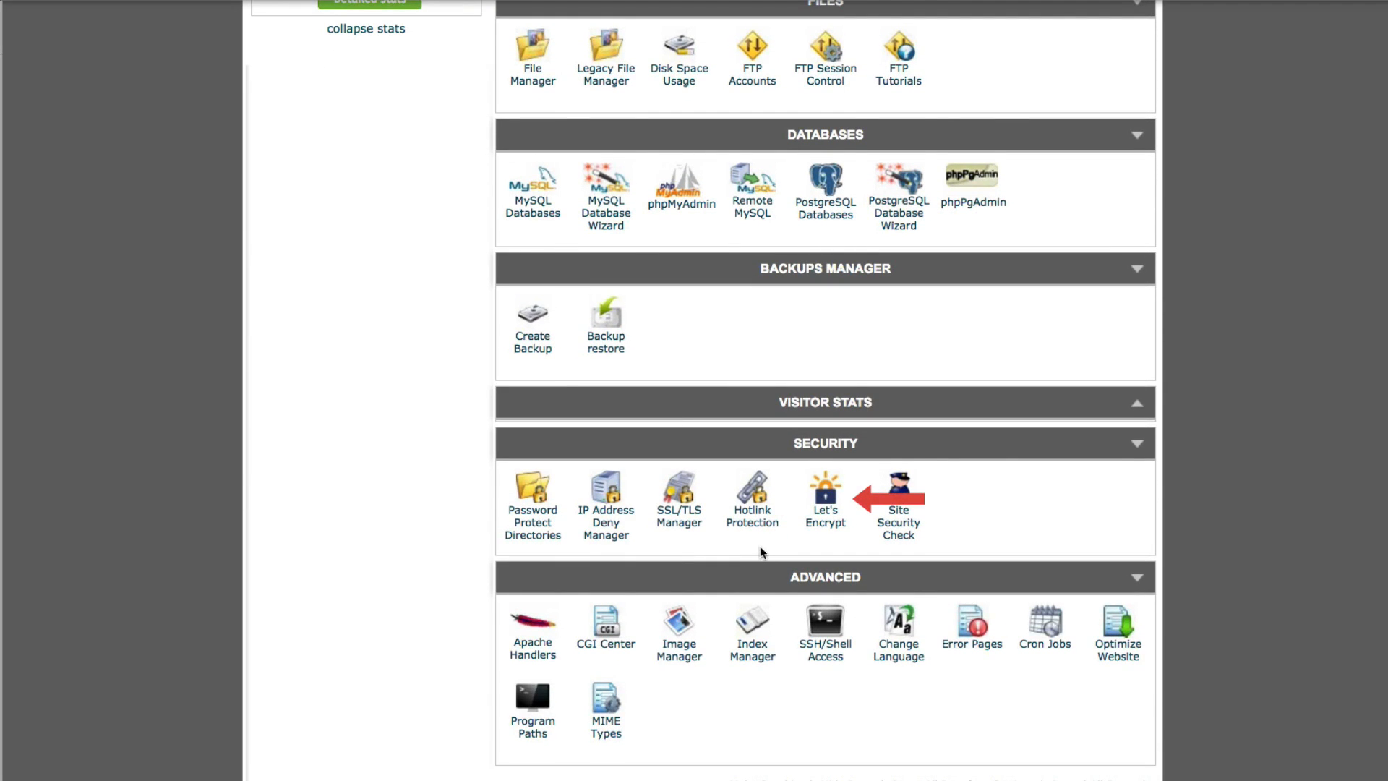
In Let's Encrypt, select richmondballet.com as the domain for a new certificate.
{"action": "left_click", "coordinate": [823, 496]}
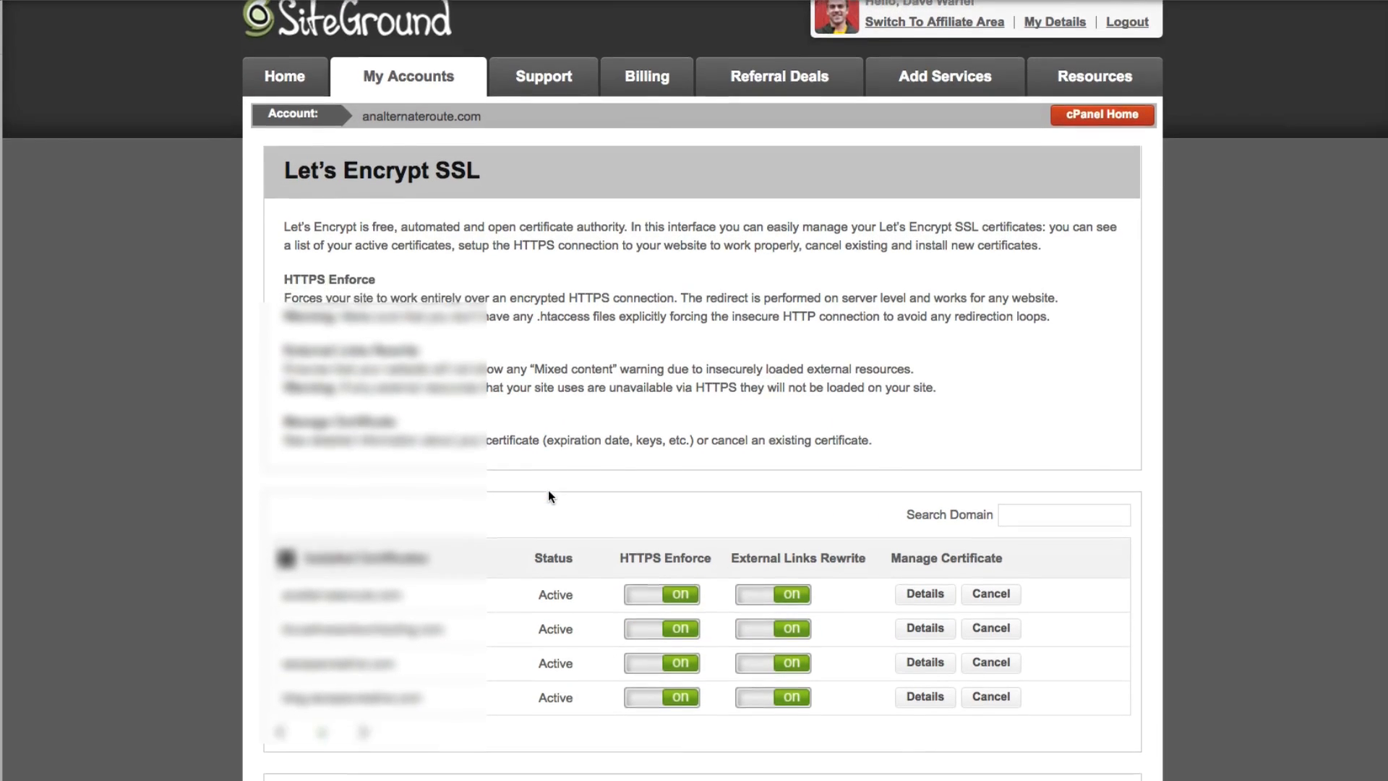
{"action": "scroll", "scroll_direction": "down", "scroll_amount": 3}
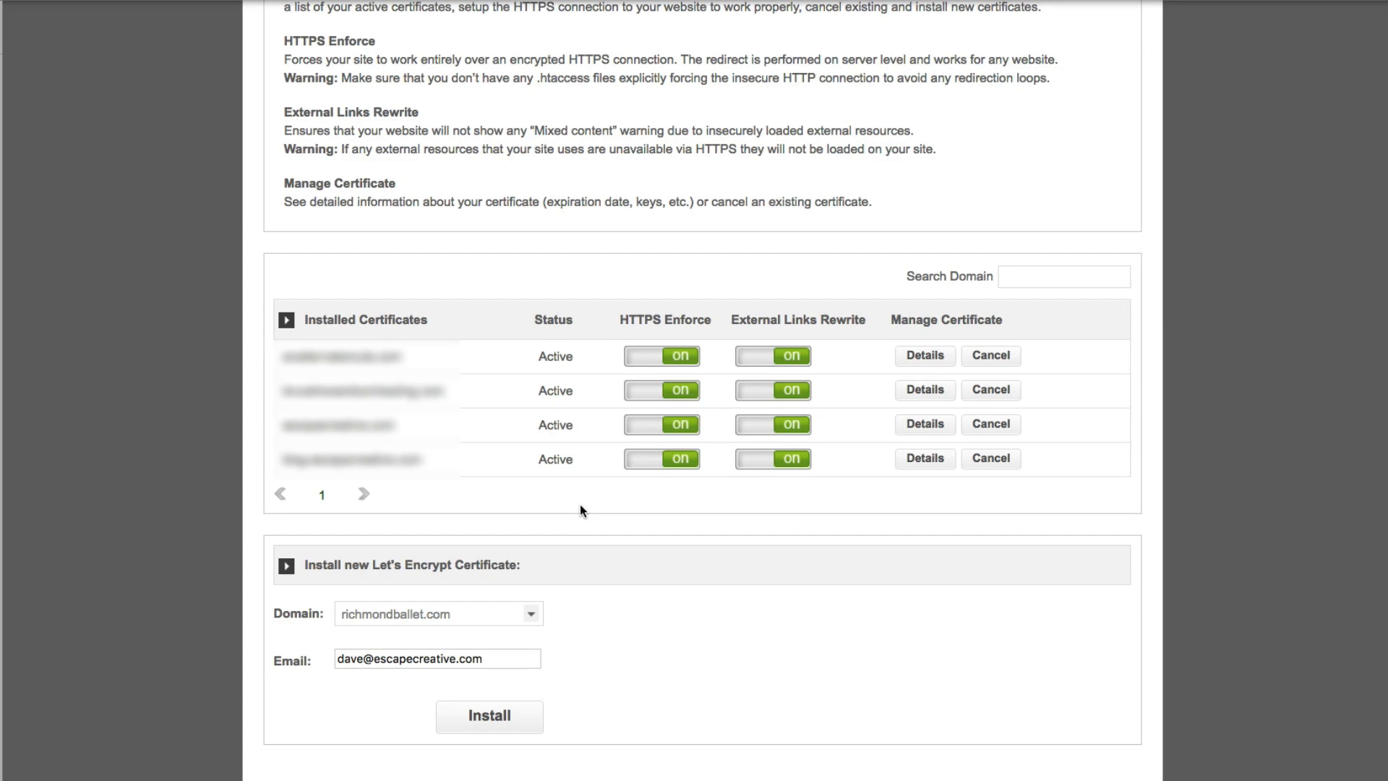
{"action": "scroll", "scroll_direction": "down", "scroll_amount": 3}
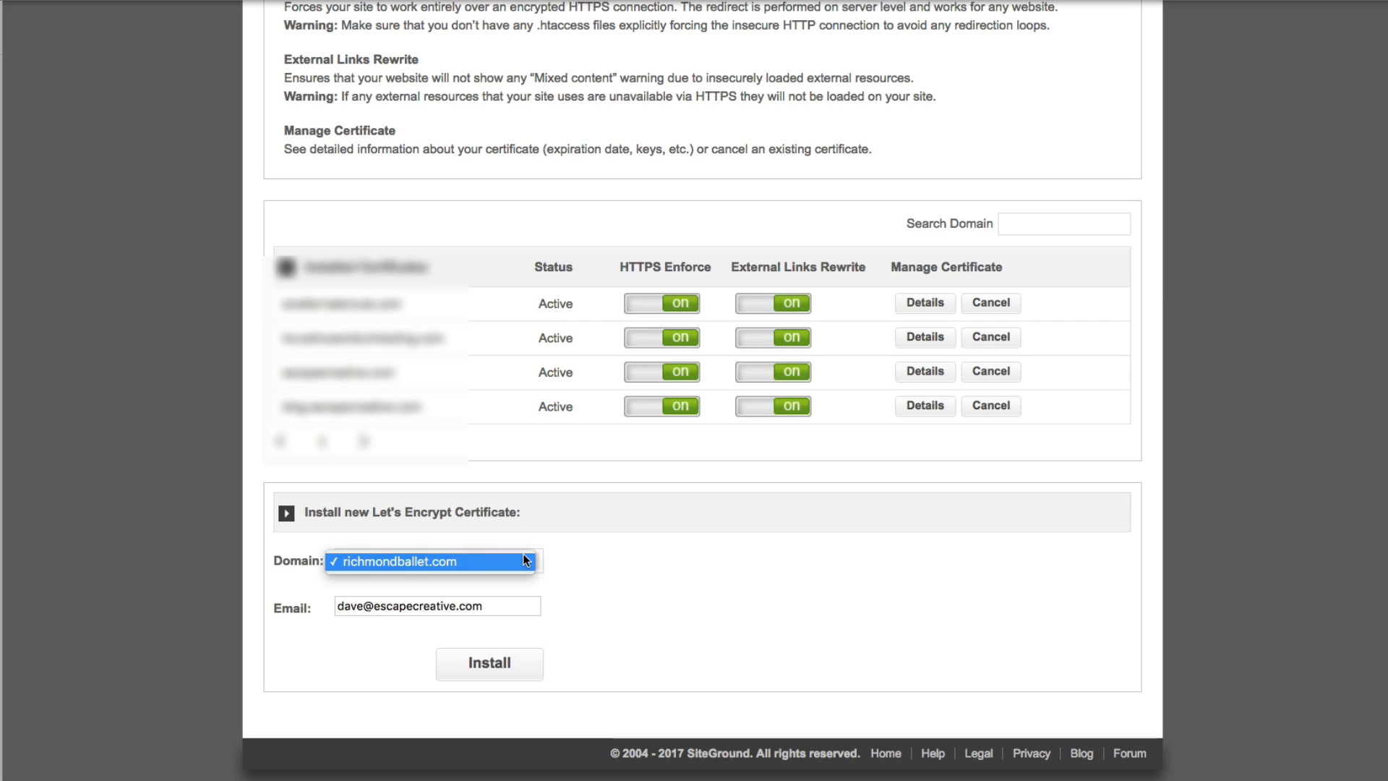
{"action": "left_click", "coordinate": [398, 560]}
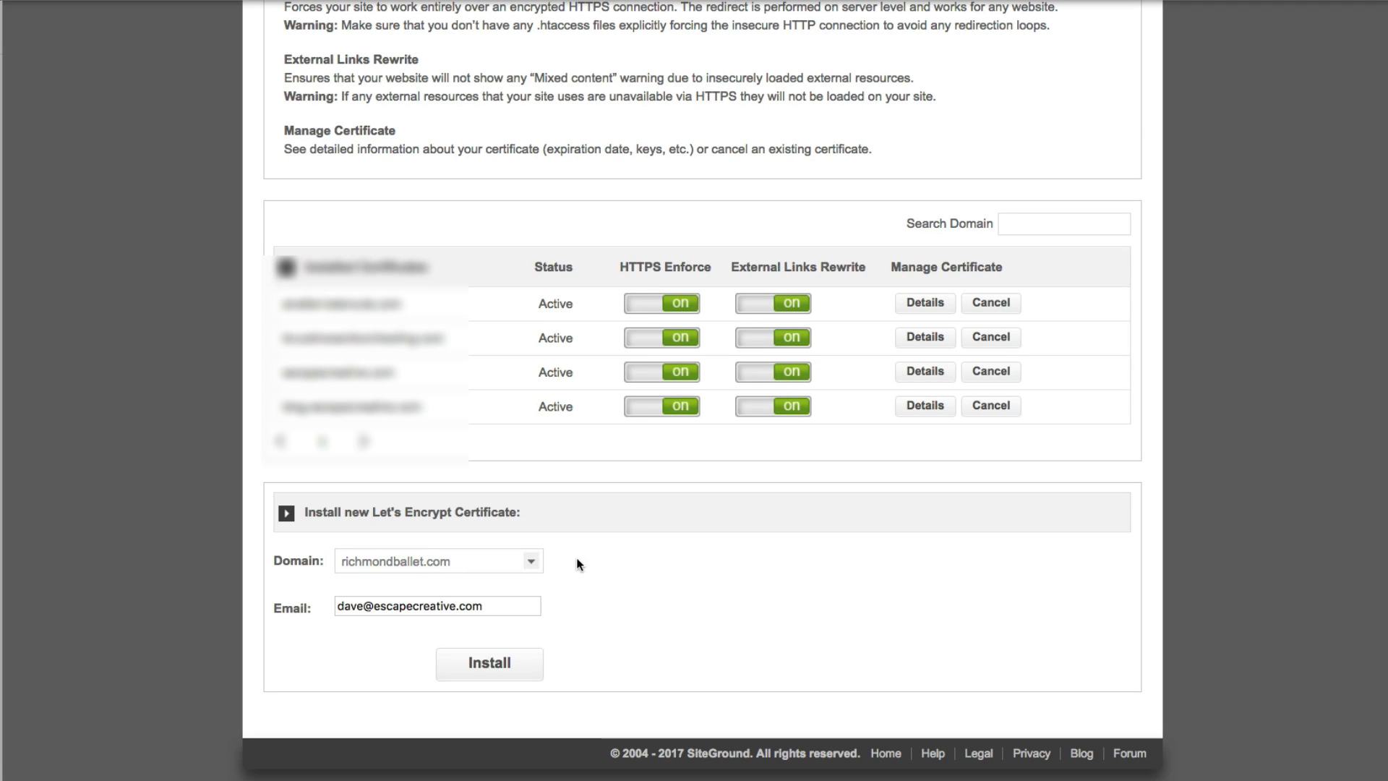